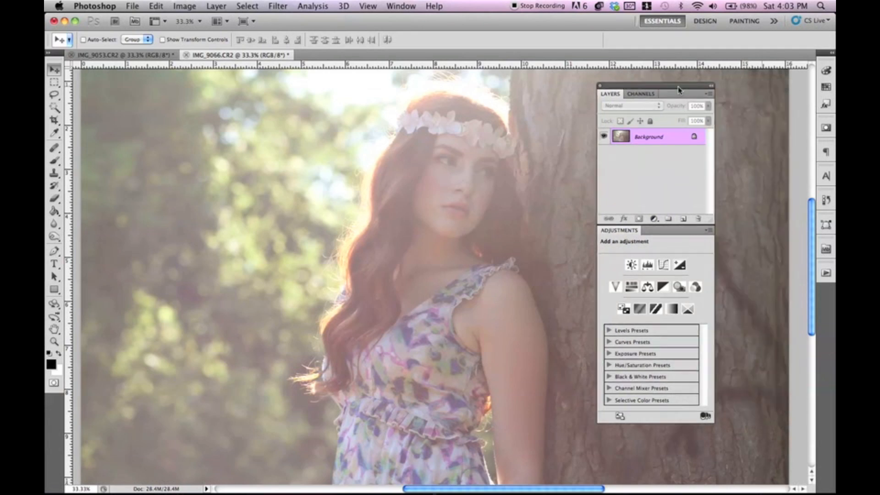
Add a Solid Color fill layer above the photo and pick yellow #f0d833
click(652, 218)
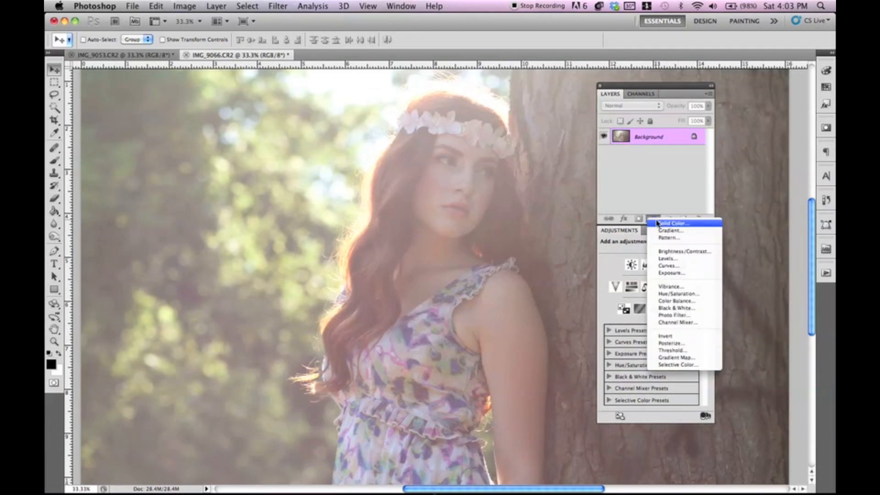
click(671, 222)
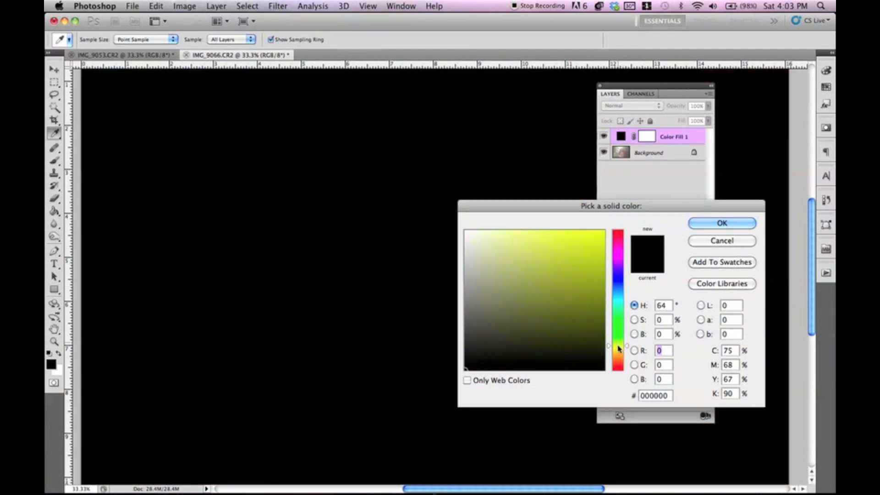
click(569, 251)
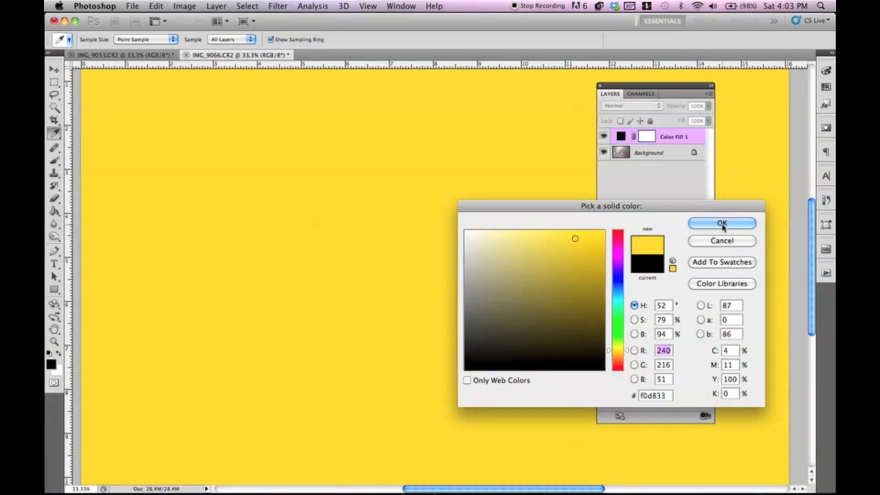
Confirm the yellow fill and blend Color Fill 1 in Multiply at 18% opacity
click(722, 223)
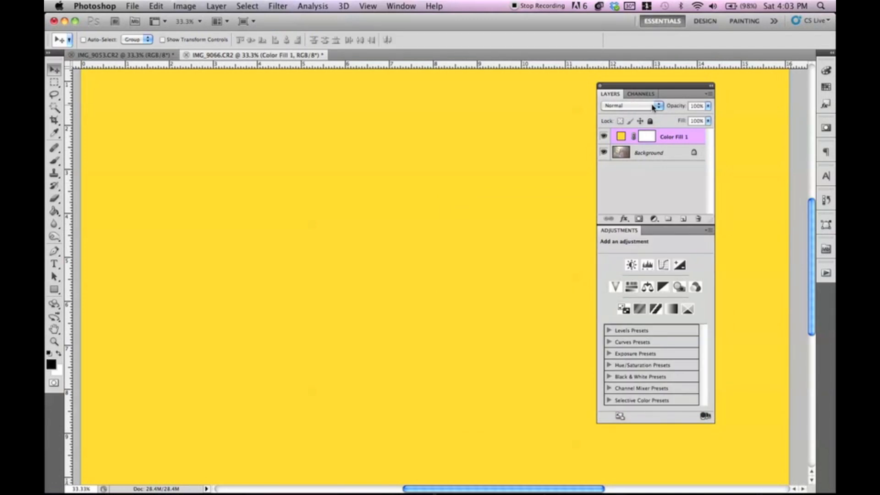
click(632, 105)
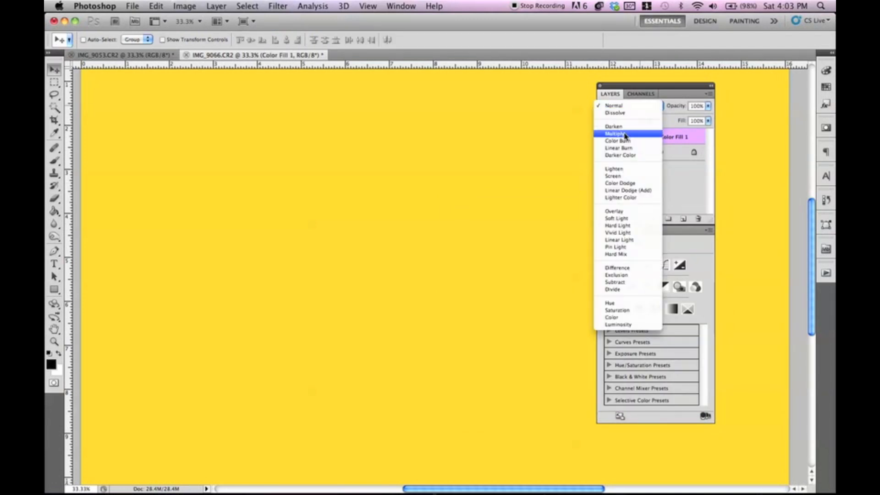
click(611, 134)
text(18)
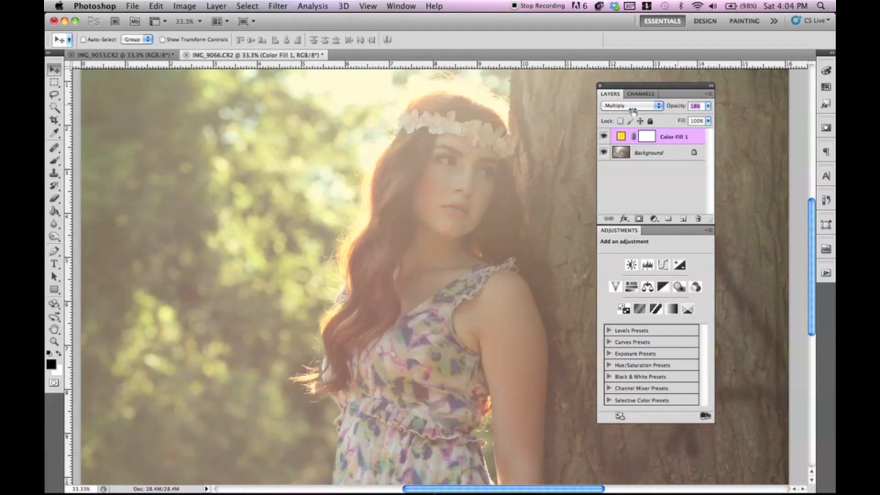
Toggle the yellow fill's visibility to compare the warm tint with the original
click(603, 136)
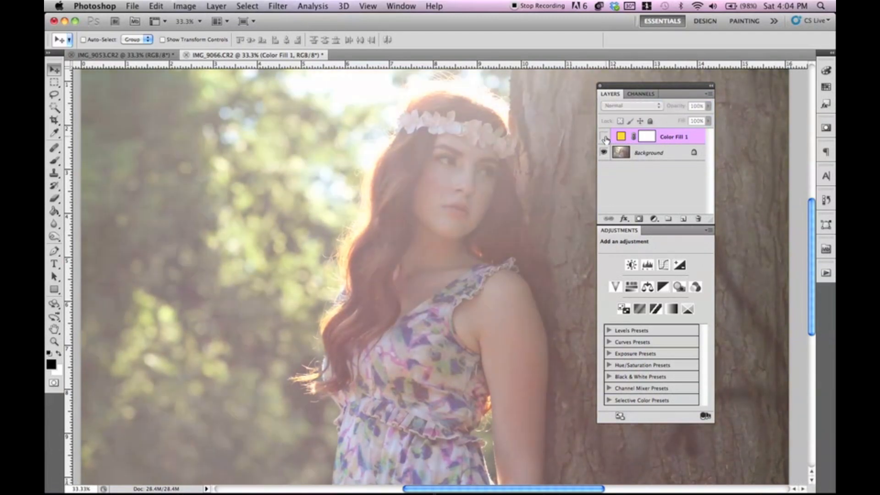
click(629, 105)
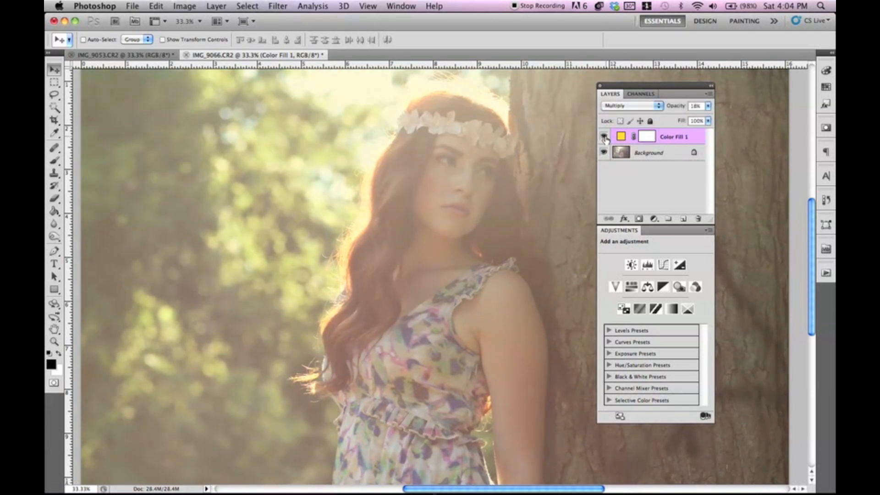
click(602, 136)
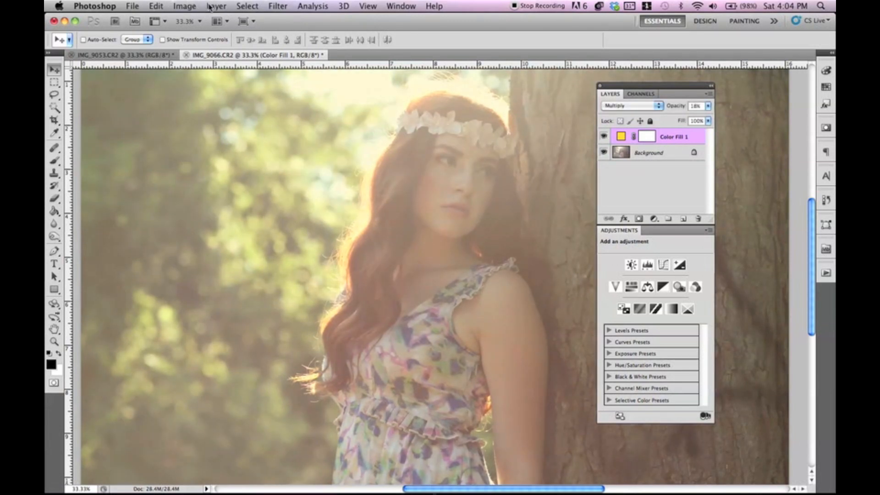
Add a Levels adjustment layer with input levels black 39, gamma 0.53, white 227
click(216, 6)
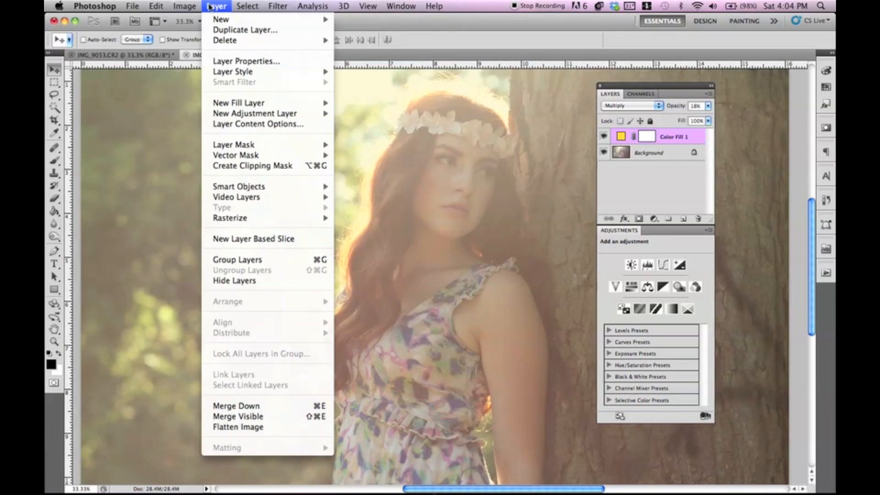
mouse_move(253, 114)
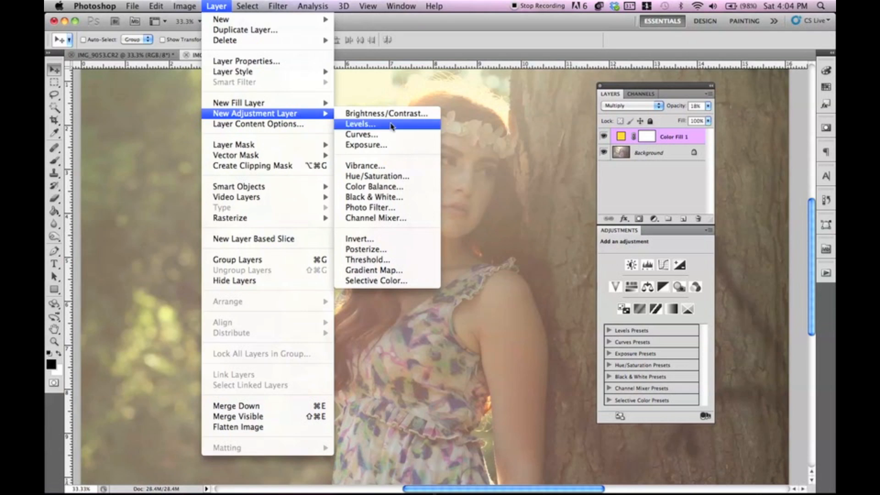
click(359, 124)
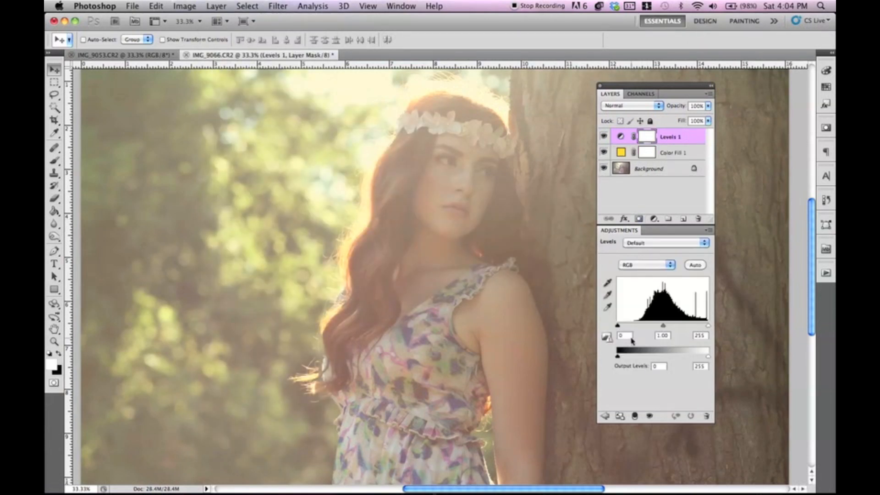
drag(663, 326, 659, 325)
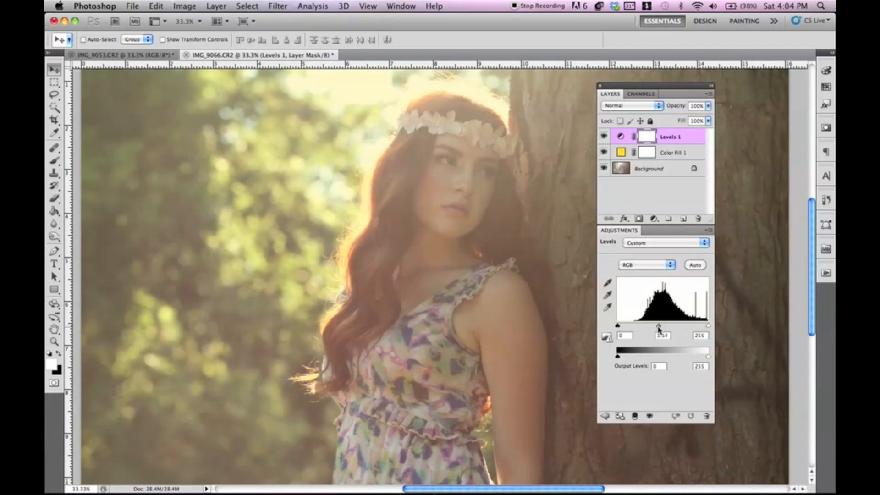
drag(657, 326, 675, 326)
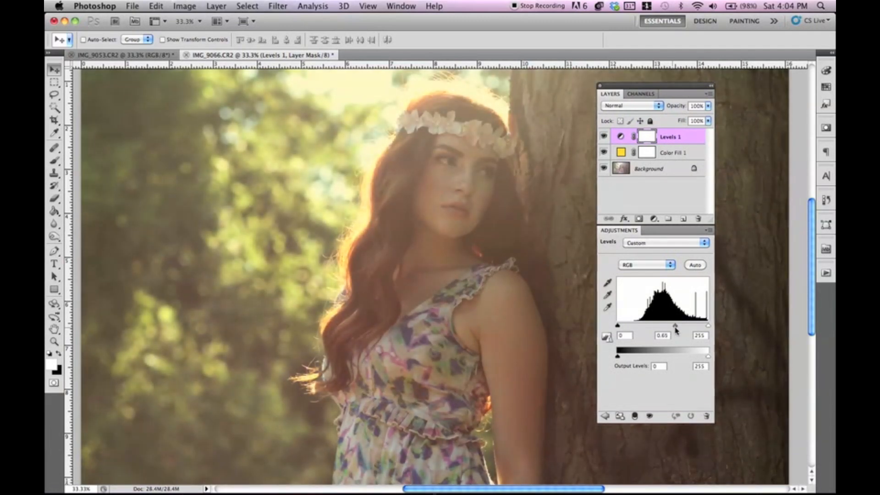
drag(708, 325, 705, 324)
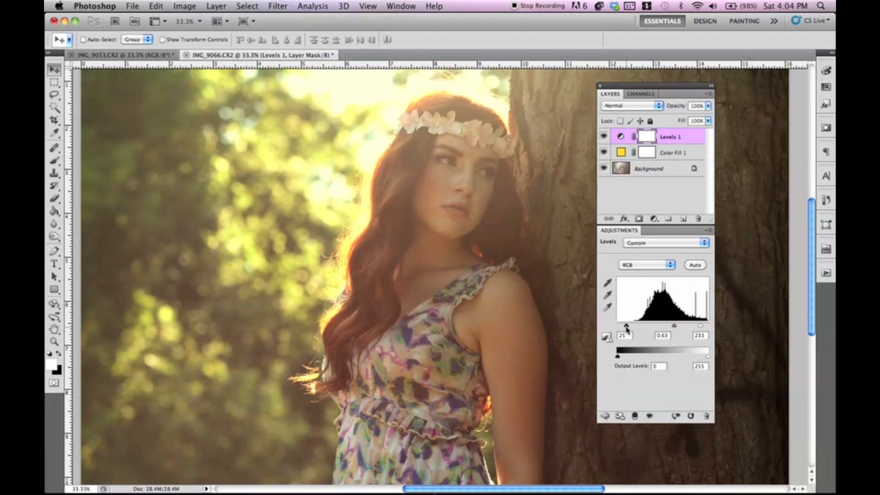
drag(616, 324, 624, 324)
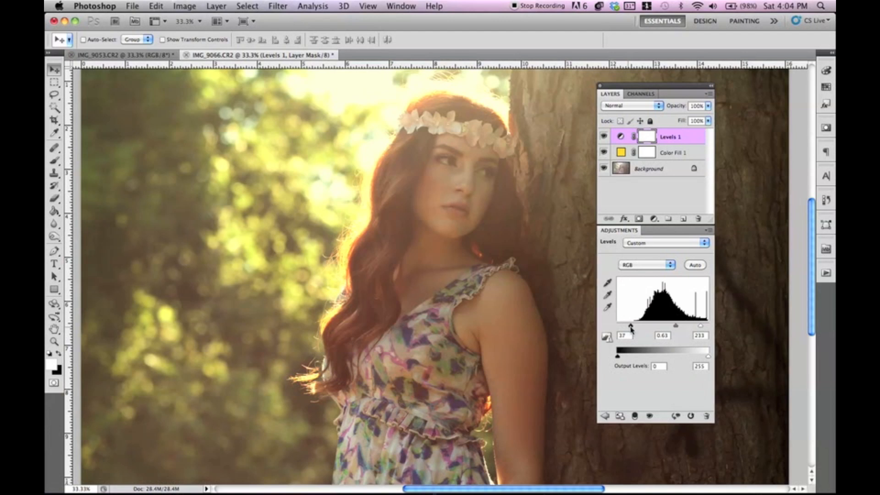
drag(616, 325, 621, 324)
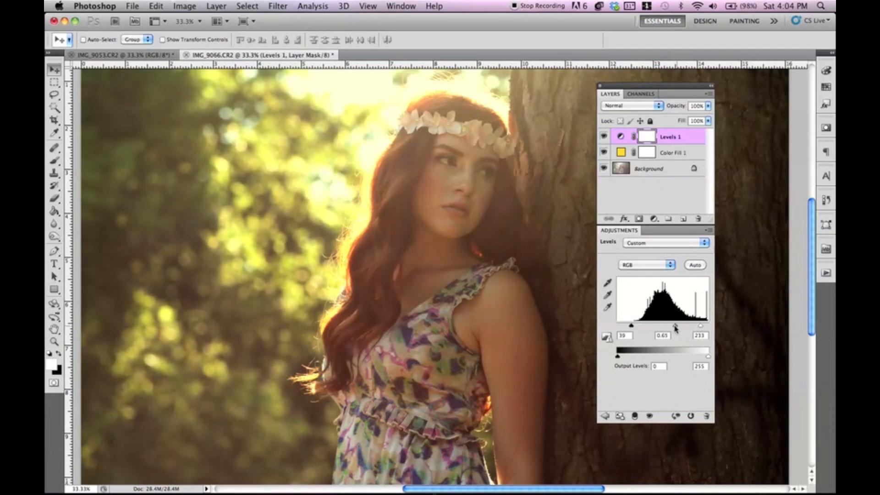
drag(679, 327, 674, 327)
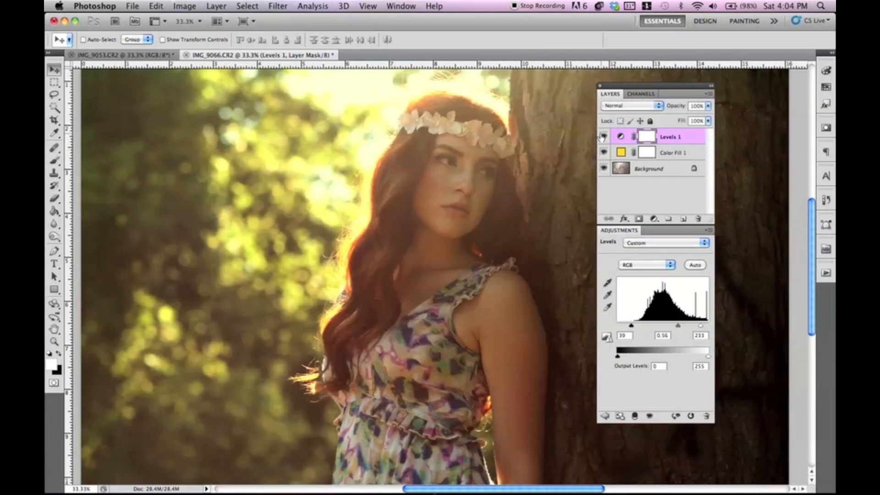
Compare with the layer hidden, then refine output shadows and highlight levels
click(603, 135)
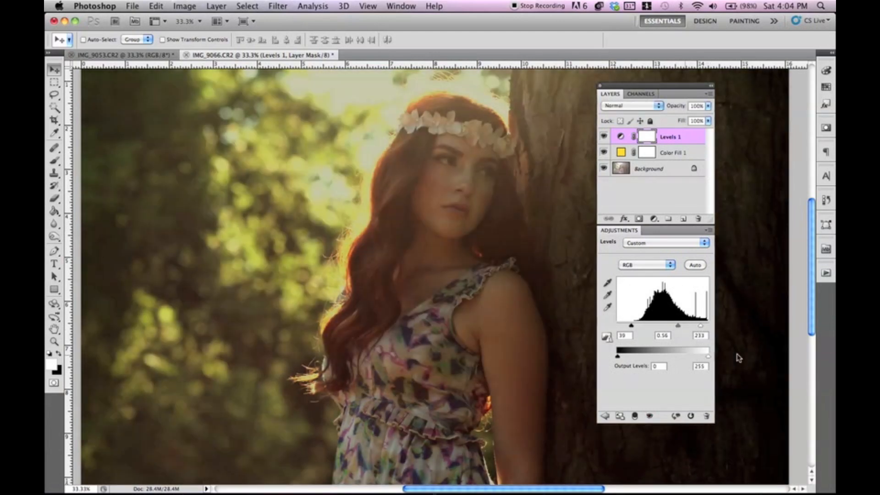
drag(619, 355, 632, 355)
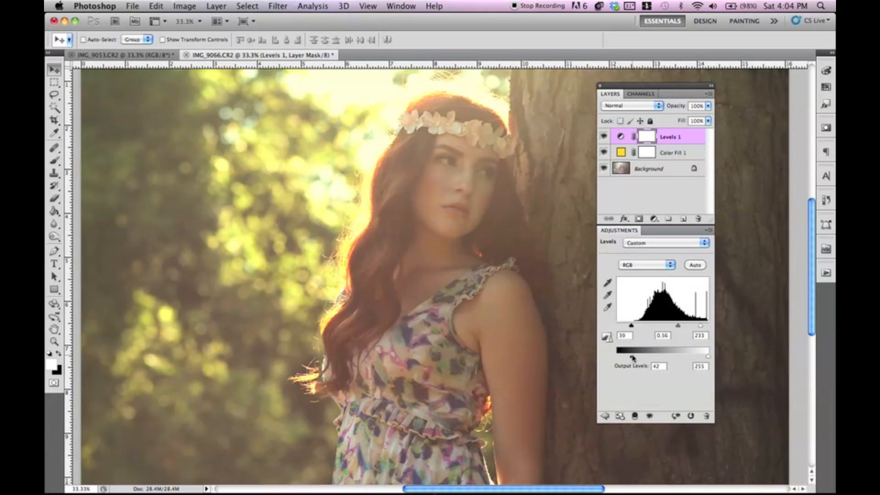
drag(633, 356, 616, 357)
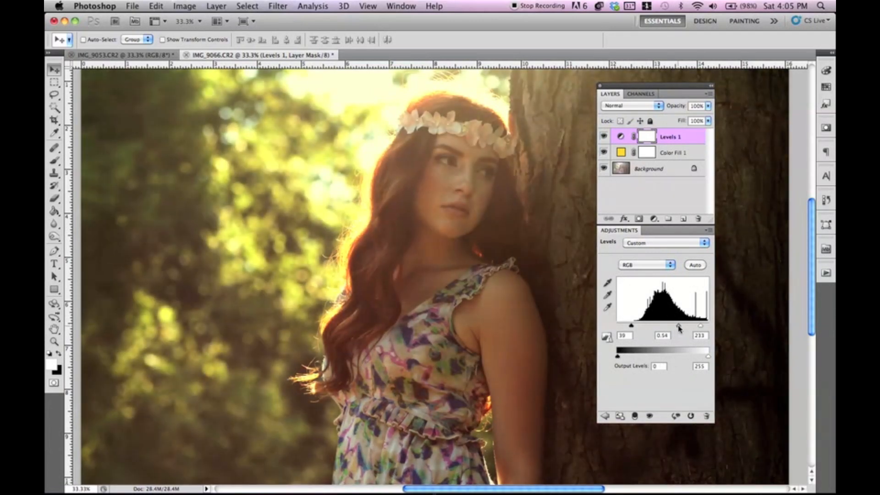
drag(682, 325, 678, 326)
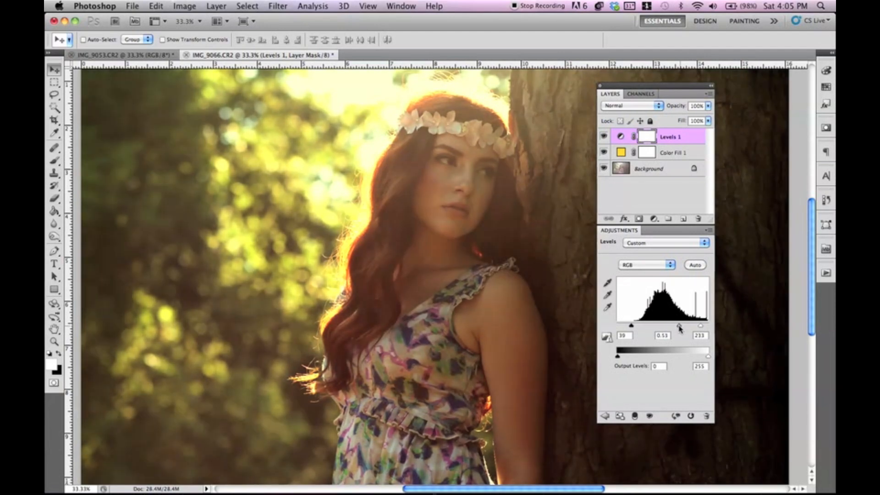
drag(700, 326, 677, 325)
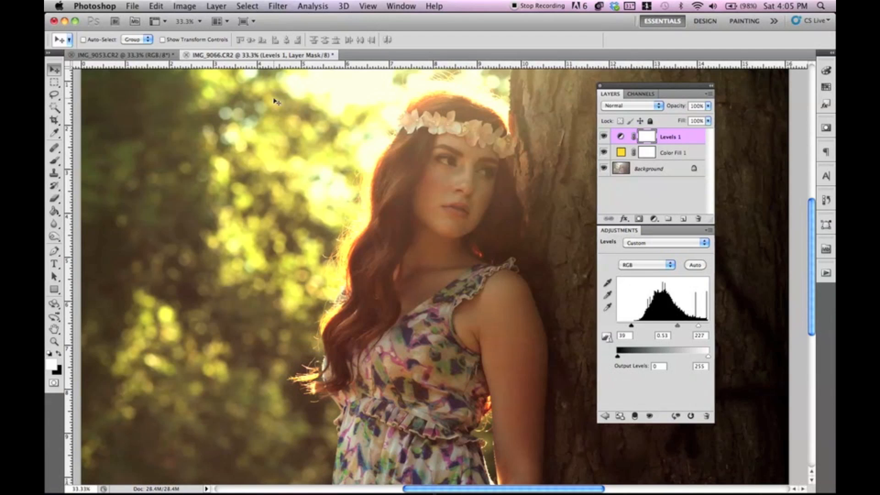
Add a Gradient Map adjustment layer mapping the portrait from blue to orange
click(216, 5)
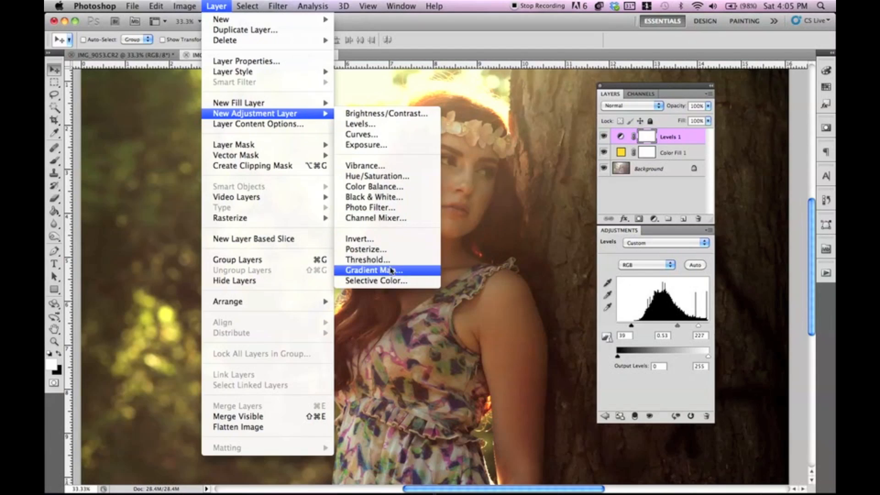
click(374, 270)
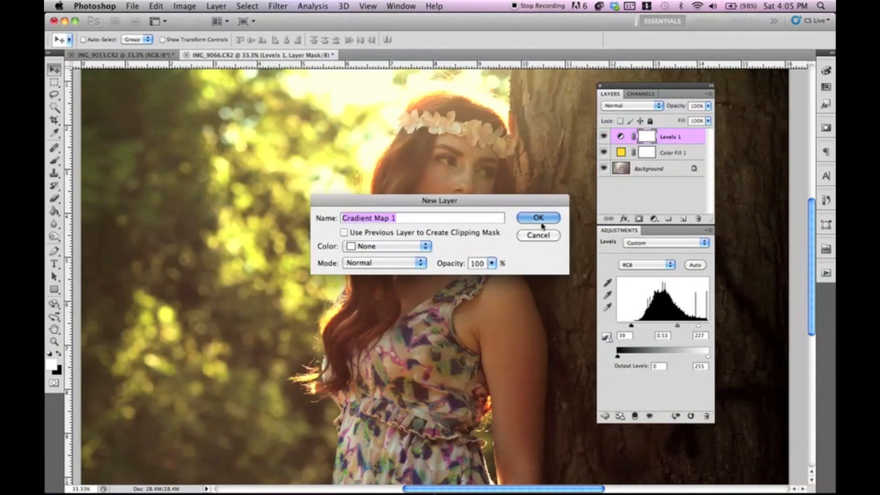
click(538, 218)
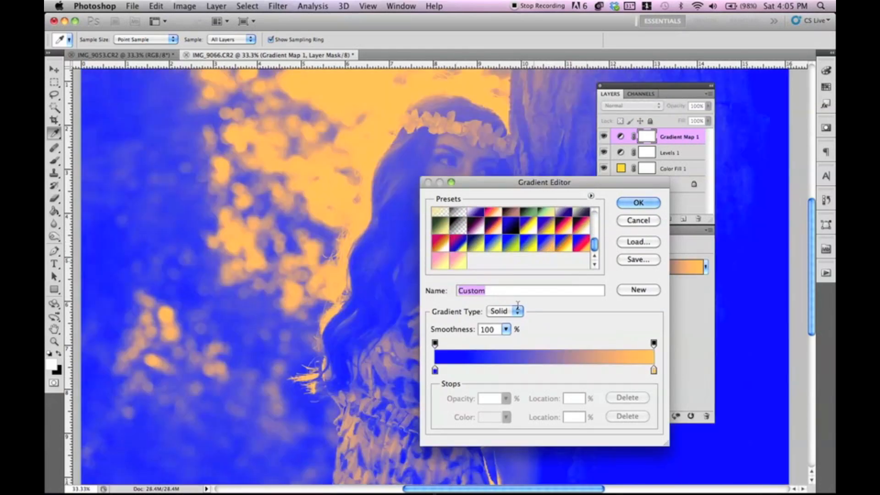
drag(542, 181, 636, 162)
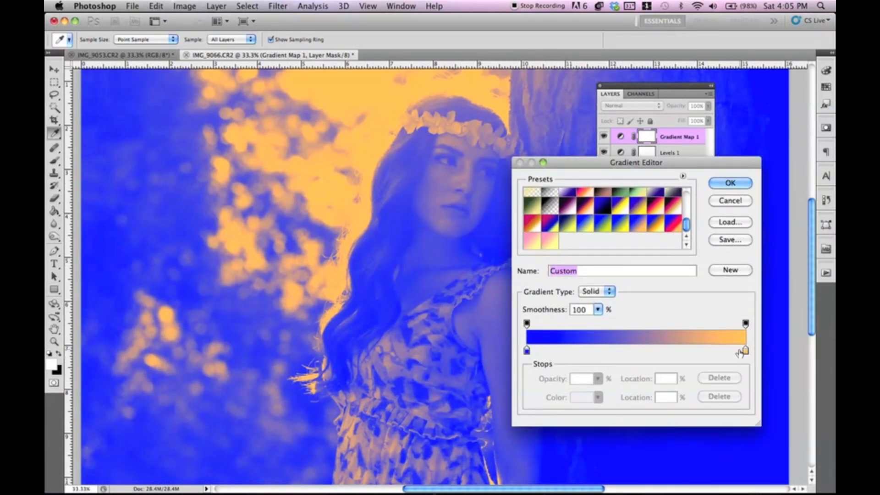
Set the gradient's right stop to a deeper orange and apply the gradient
double_click(744, 352)
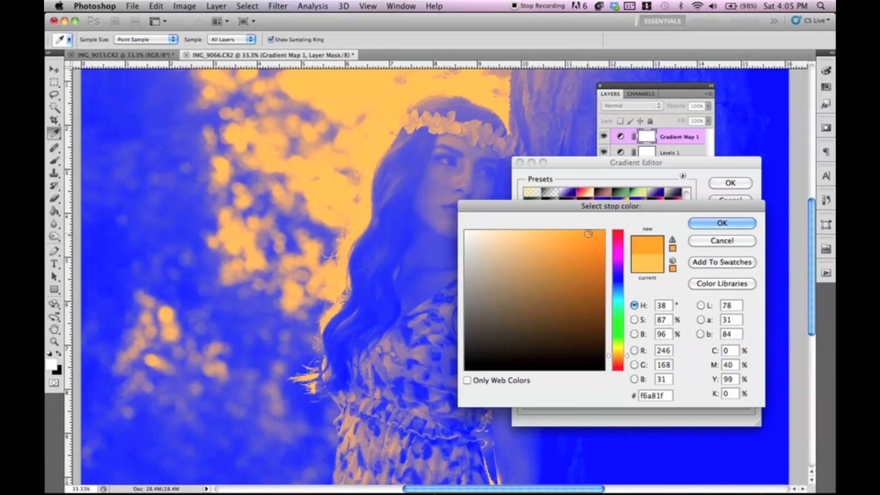
click(721, 223)
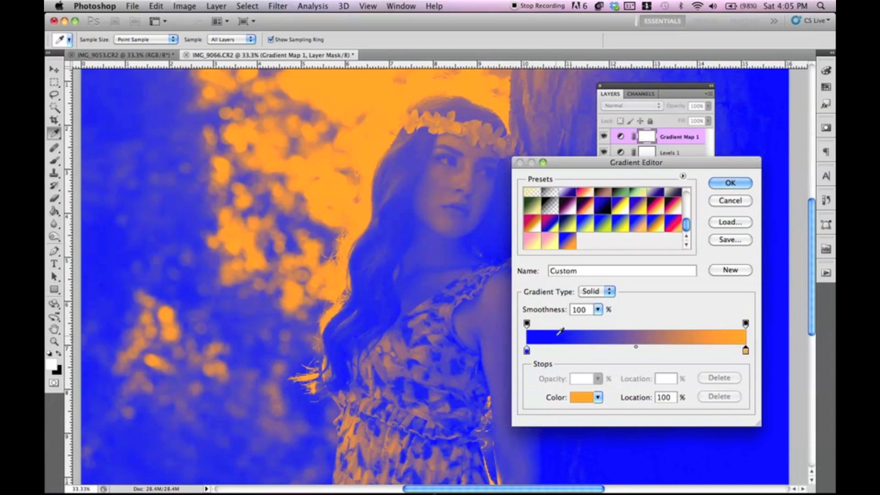
click(729, 183)
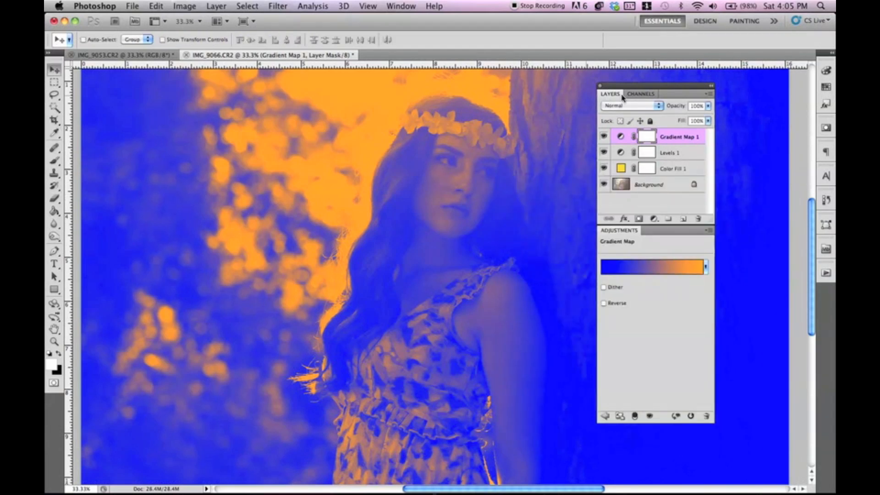
Blend the Gradient Map layer in Soft Light at 50% opacity
click(632, 106)
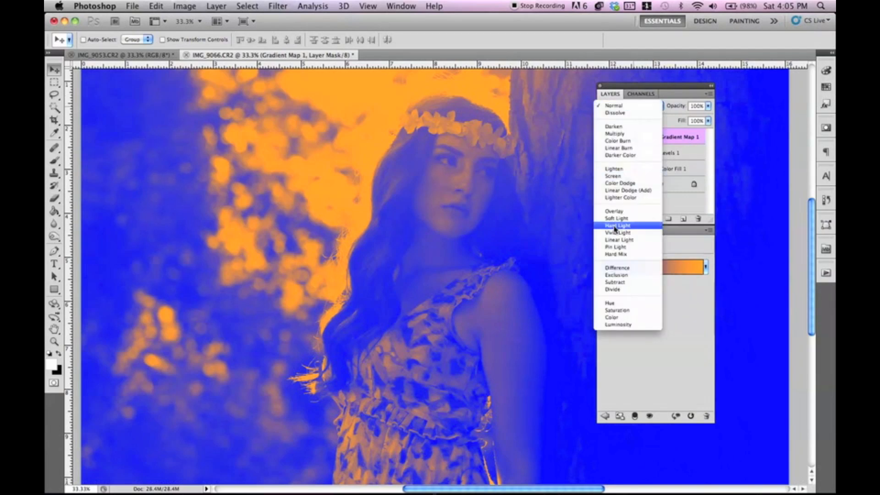
click(616, 218)
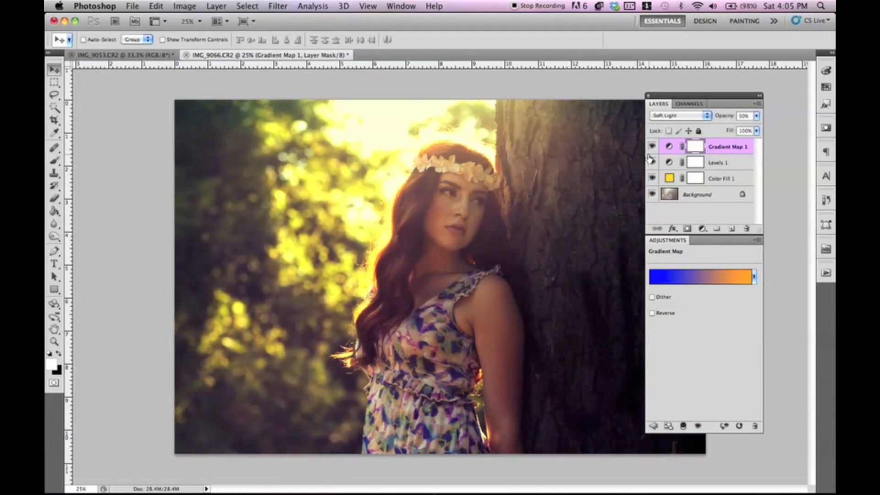
click(216, 6)
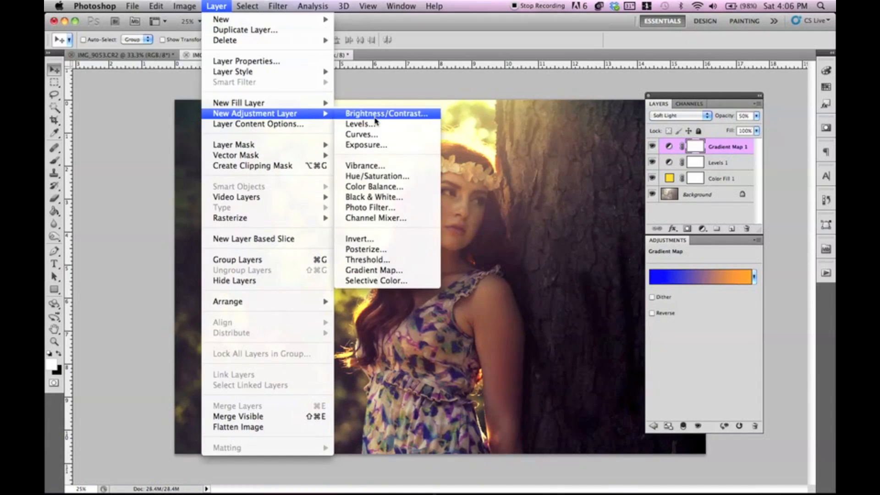
Add a Brightness/Contrast layer set to brightness 16, contrast 9
click(387, 113)
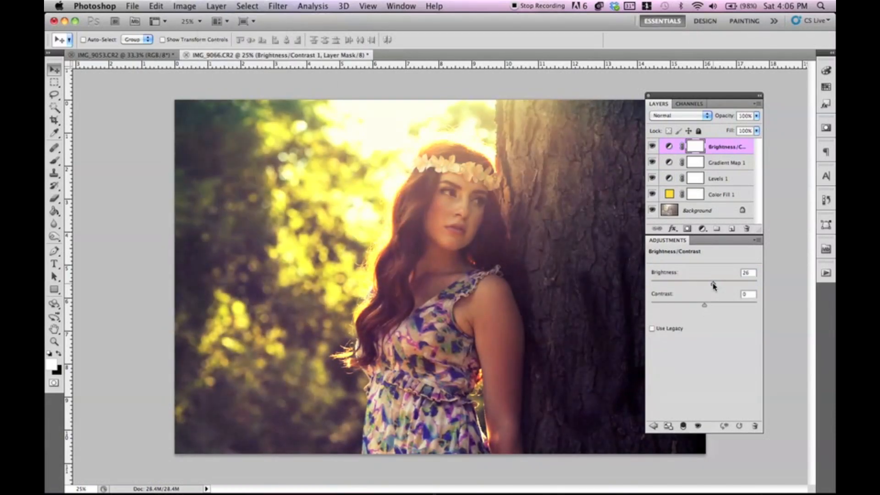
drag(703, 305, 708, 304)
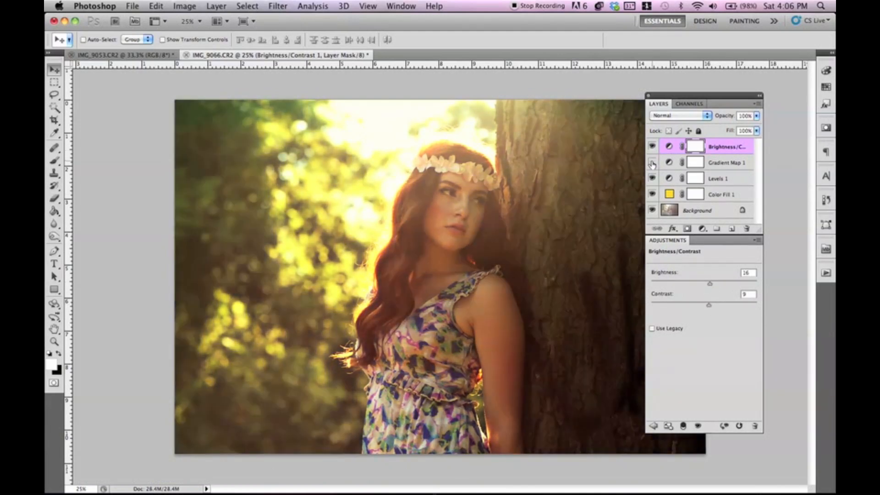
click(651, 162)
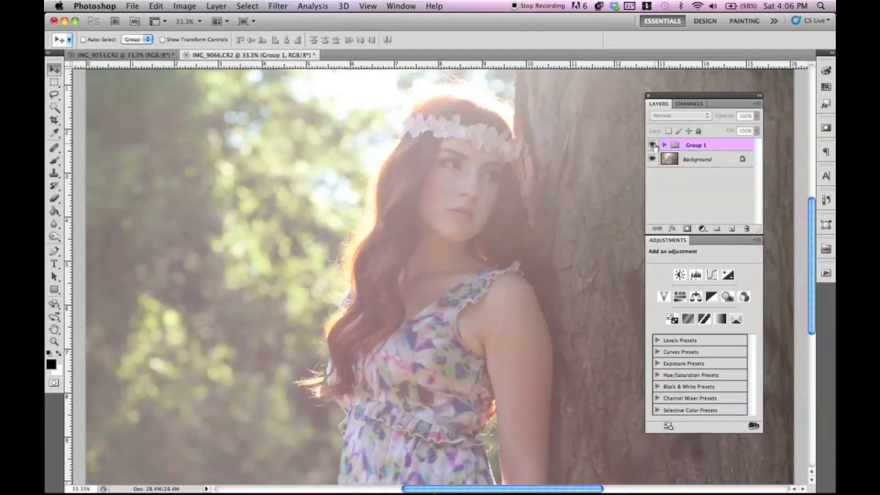
Hide Group 1 to compare the edits against the original Background photo
click(651, 145)
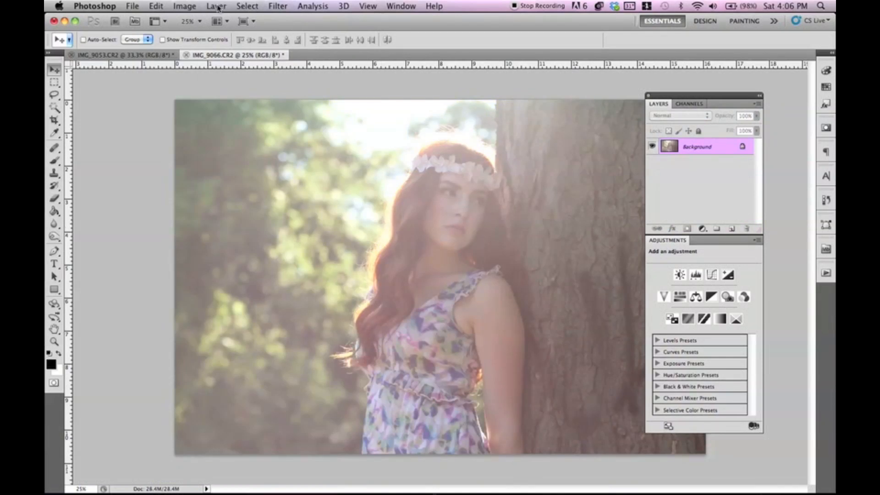
Add a Curves layer and drag shadow and highlight points into an S-curve
click(216, 6)
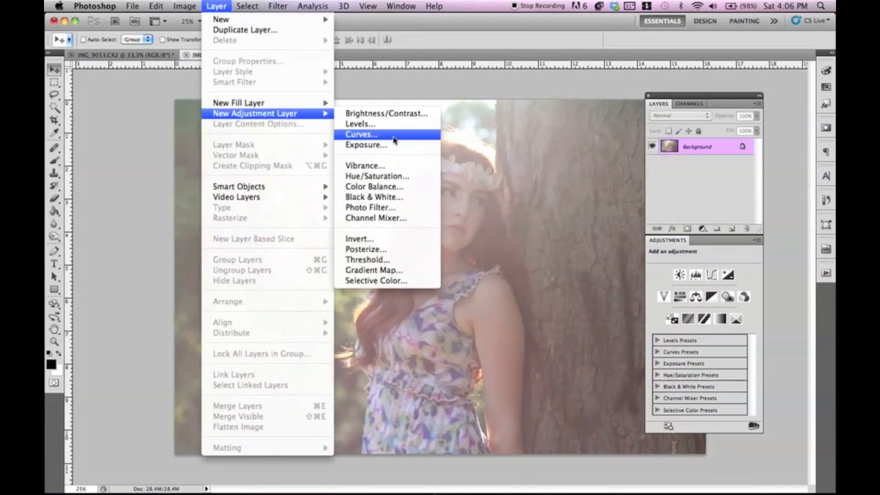
click(361, 134)
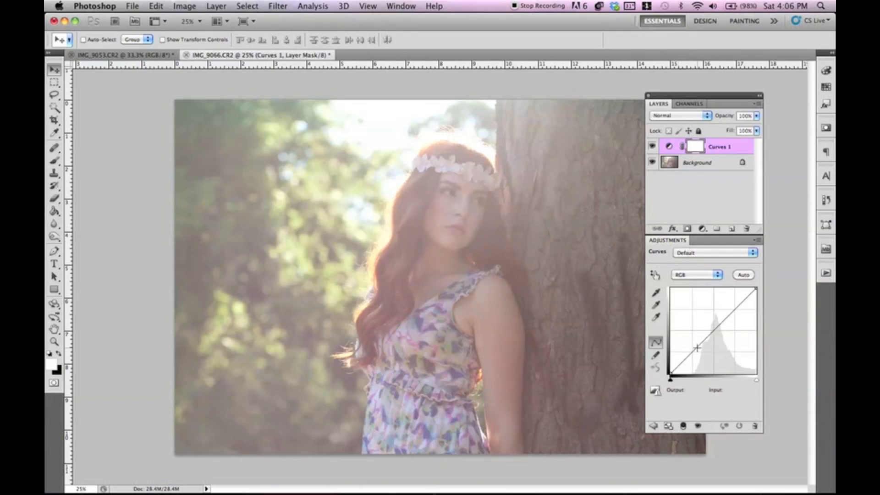
drag(697, 348, 696, 352)
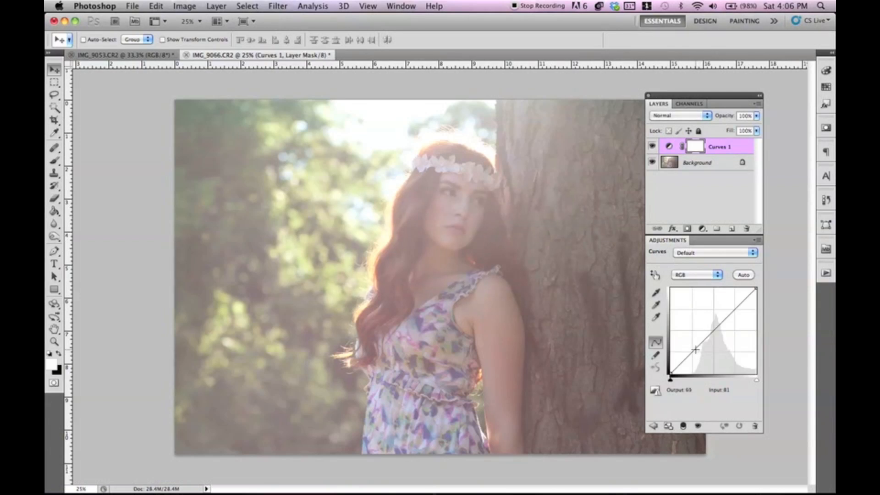
drag(694, 350, 691, 352)
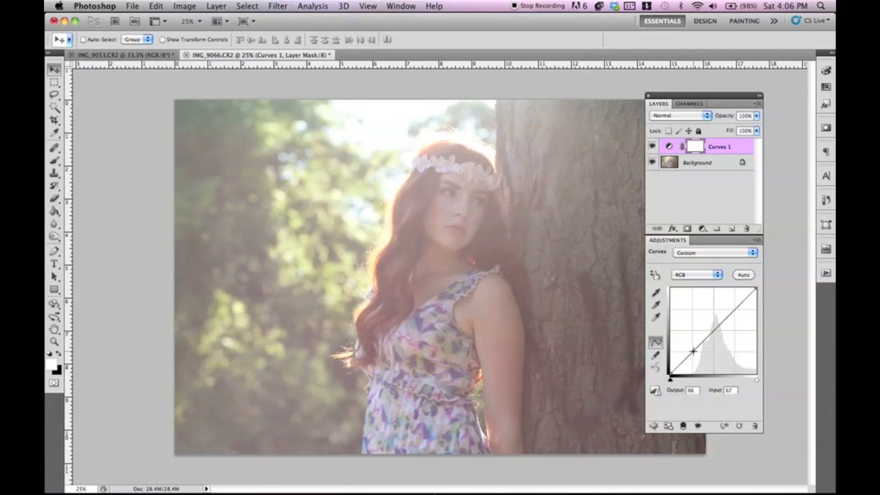
drag(692, 352, 716, 346)
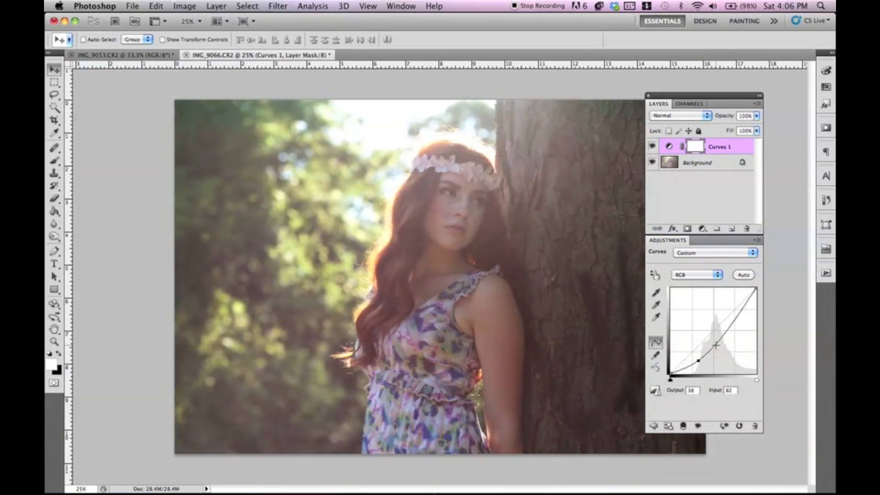
drag(701, 346, 713, 325)
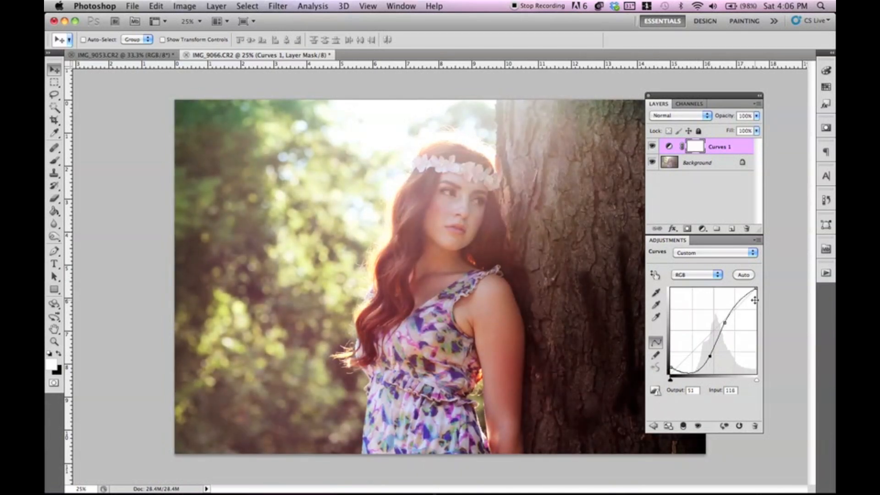
Refine the RGB curve's highlight end and pull the upper midtones down slightly
drag(754, 301, 757, 292)
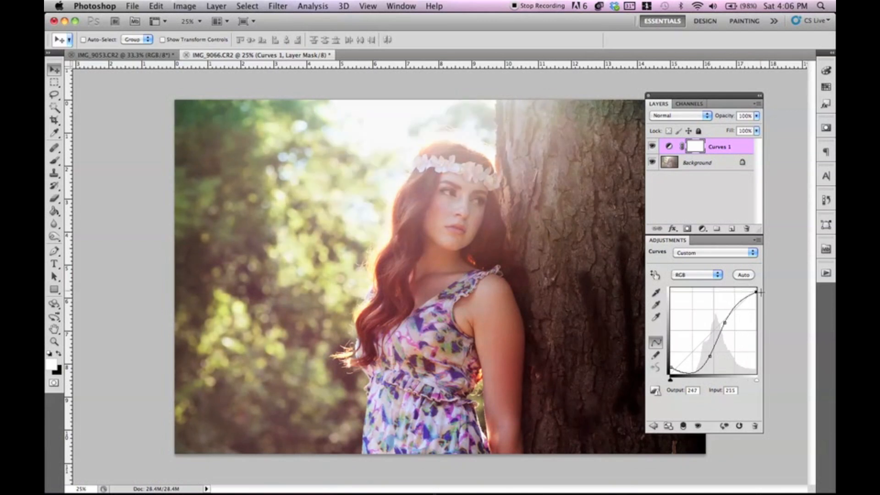
drag(758, 291, 759, 294)
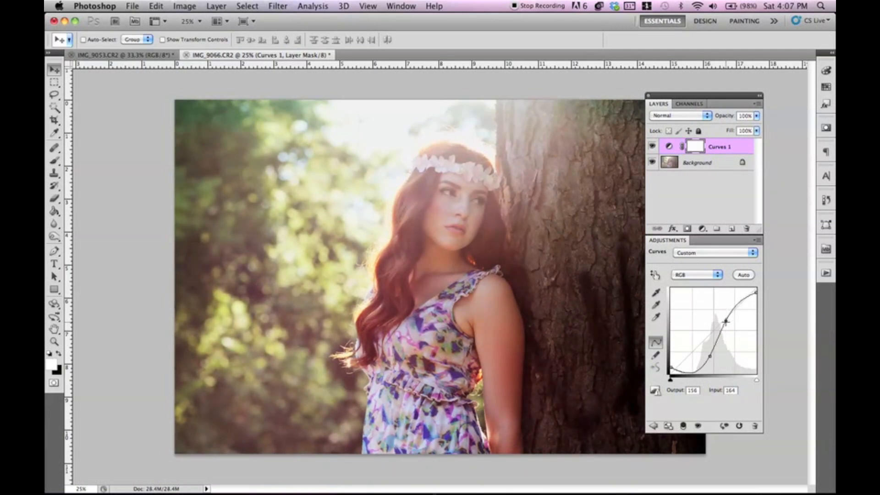
drag(711, 325, 711, 356)
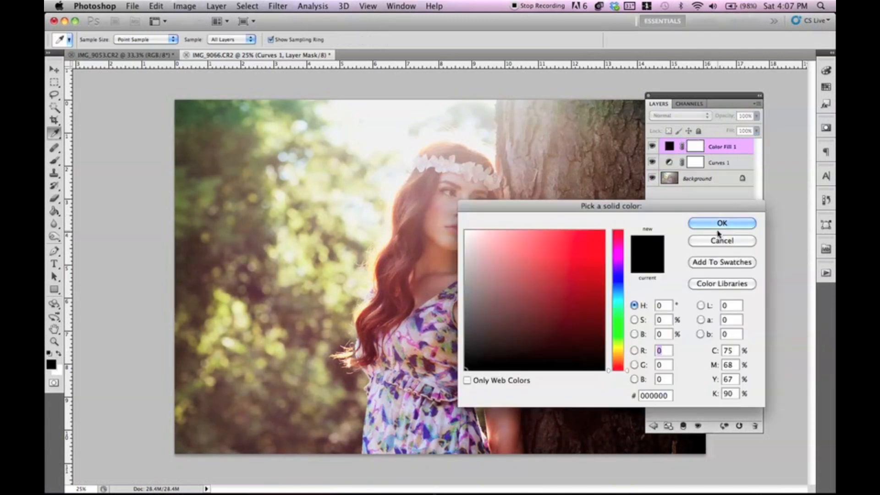
Confirm the yellow Color Fill 1 and blend it in Multiply above Curves 1
click(722, 222)
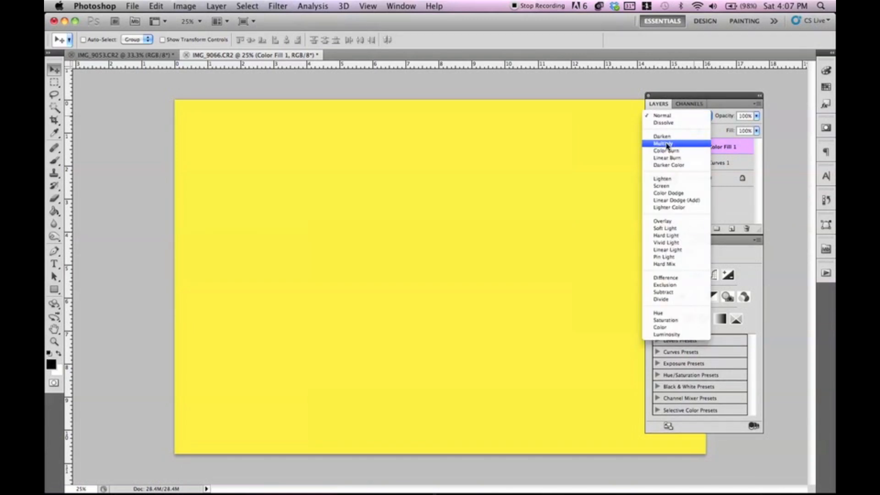
click(663, 143)
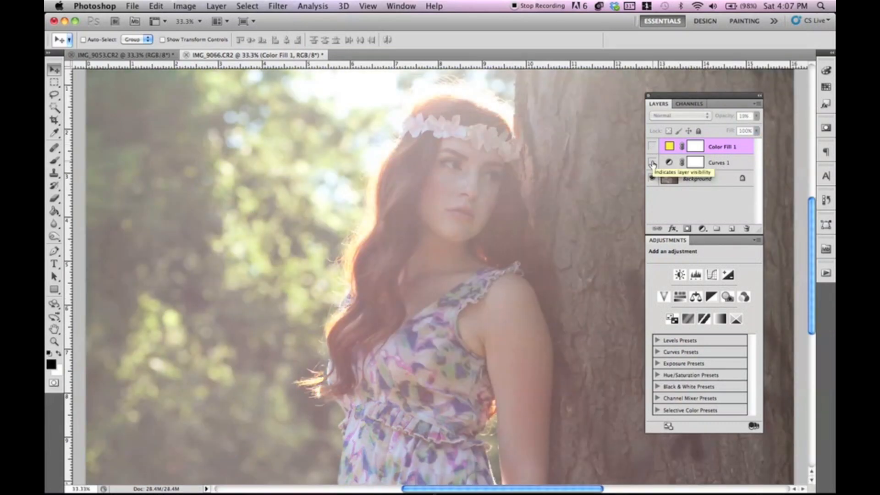
Turn Curves 1 and the yellow Color Fill 1 back on
click(651, 163)
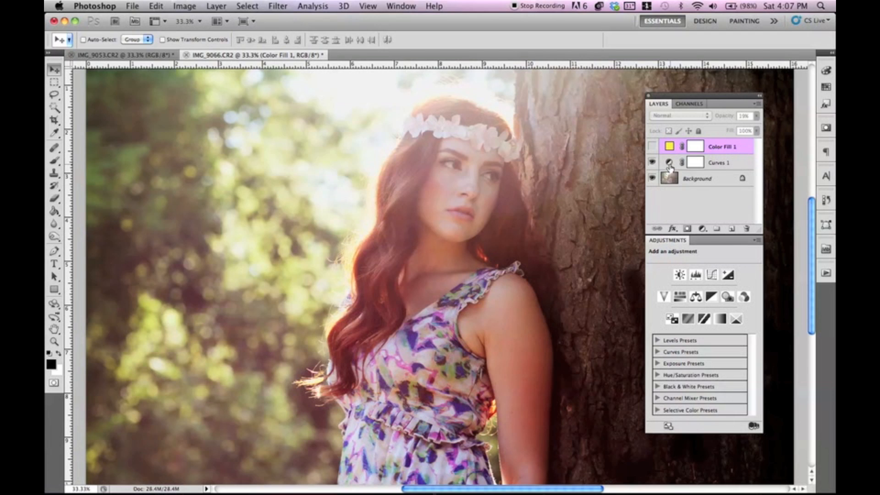
click(719, 163)
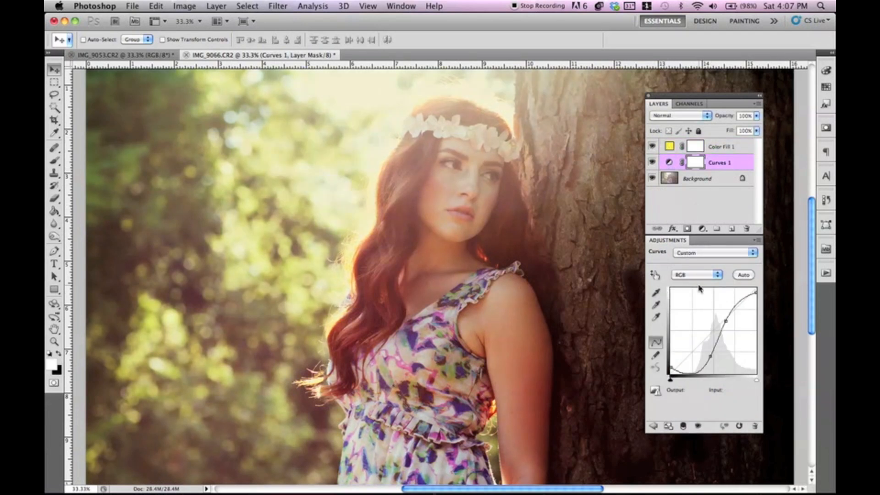
Switch Curves 1 to the Blue channel and lift its black point to add blue in the shadows
click(696, 275)
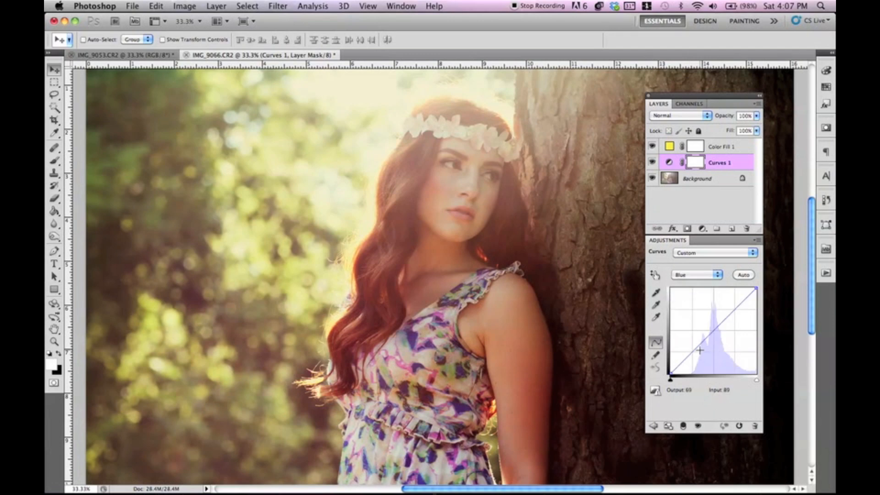
drag(699, 349, 707, 362)
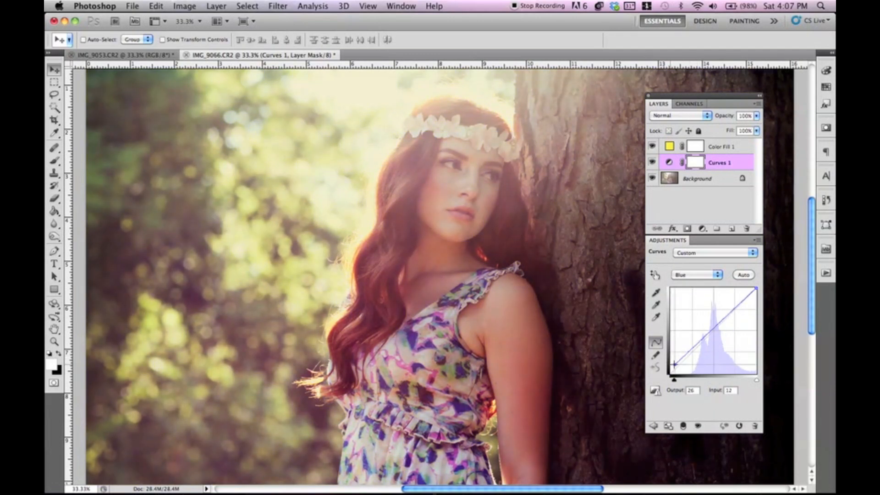
drag(674, 366, 667, 366)
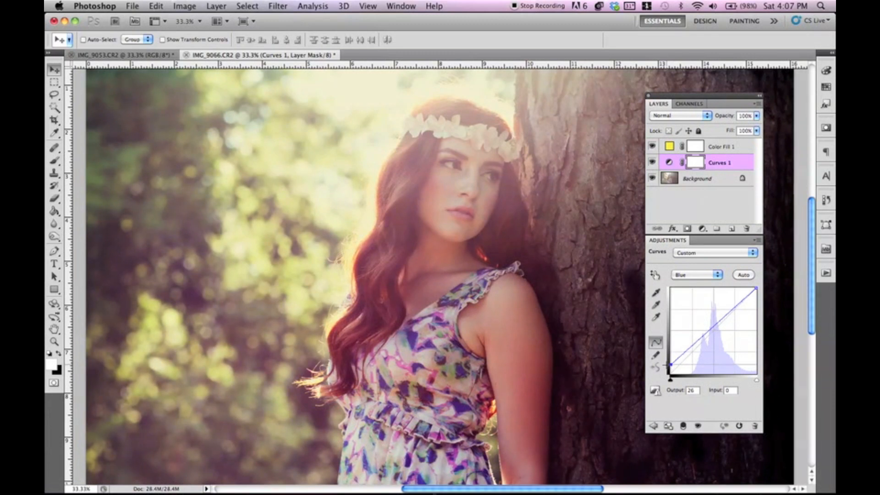
drag(668, 364, 674, 360)
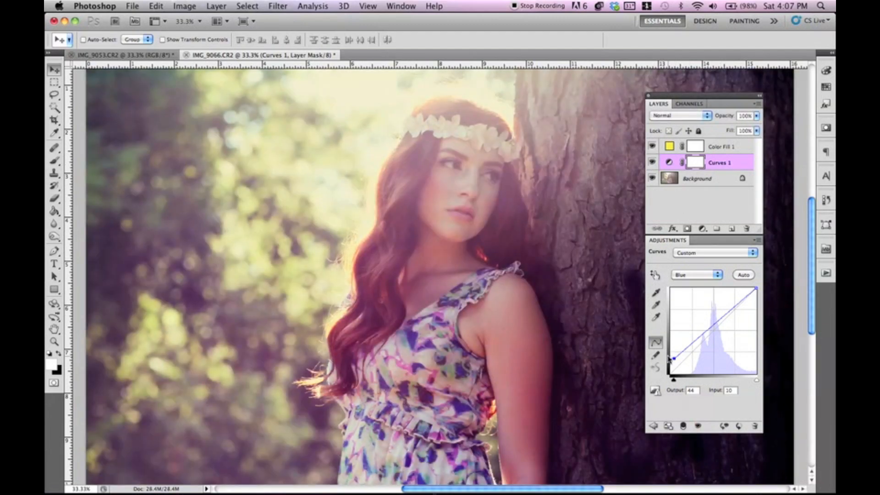
drag(668, 359, 668, 379)
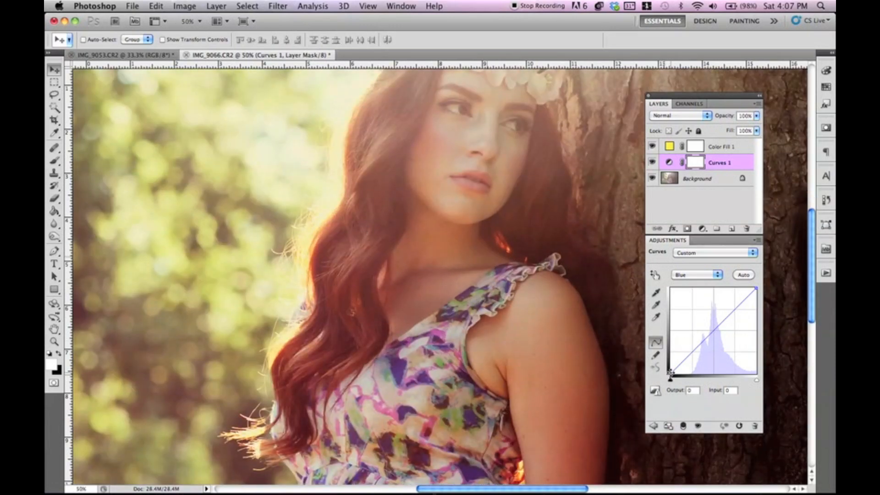
drag(669, 374, 668, 373)
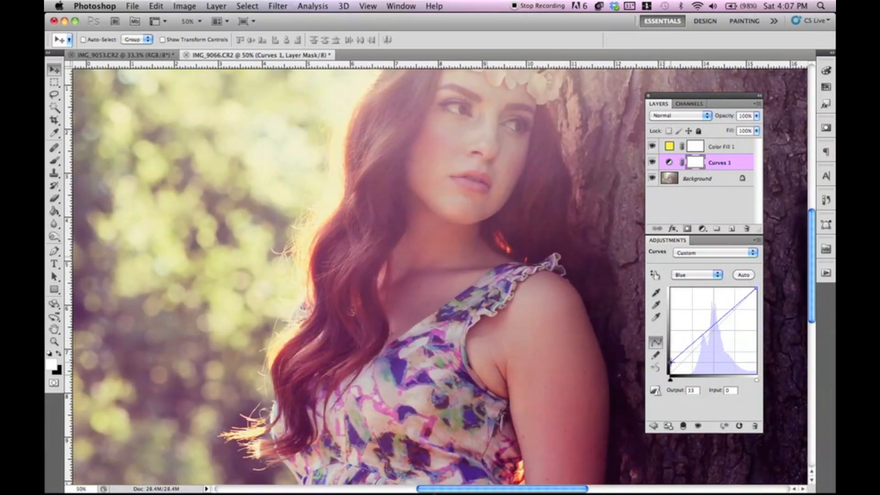
drag(669, 375, 669, 369)
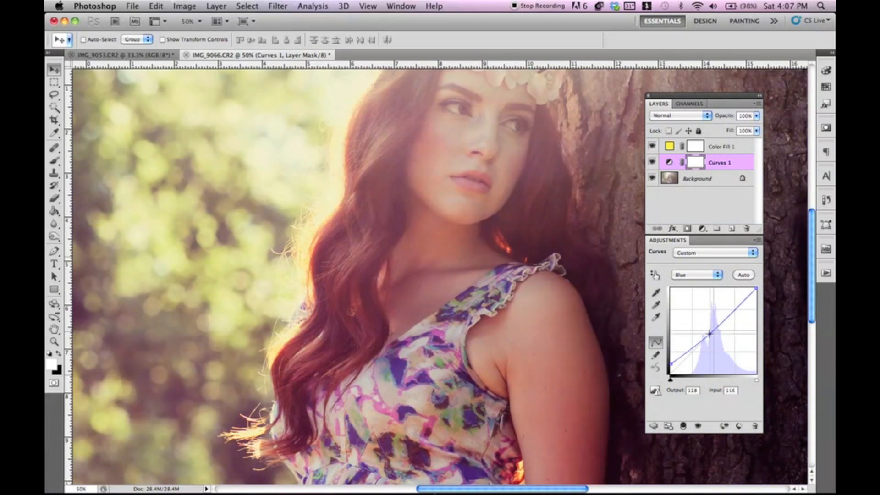
Anchor the blue curve in the midtones and raise its highlights slightly
drag(713, 329, 732, 310)
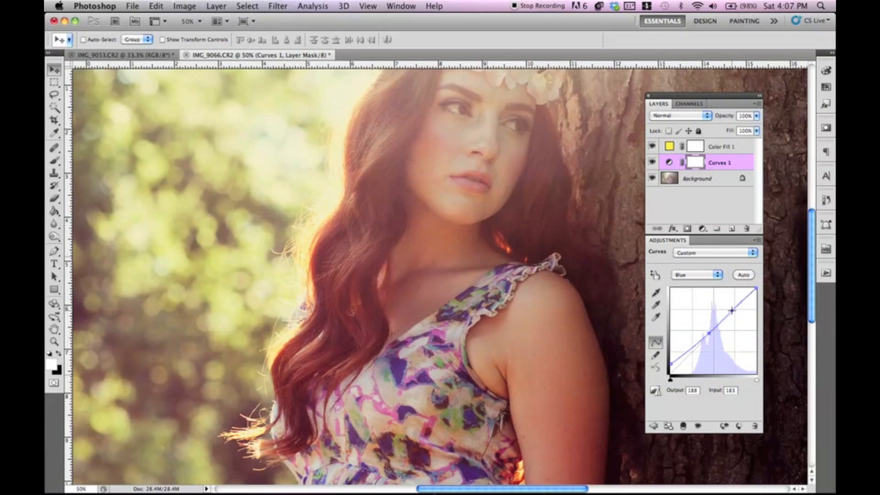
drag(731, 309, 740, 308)
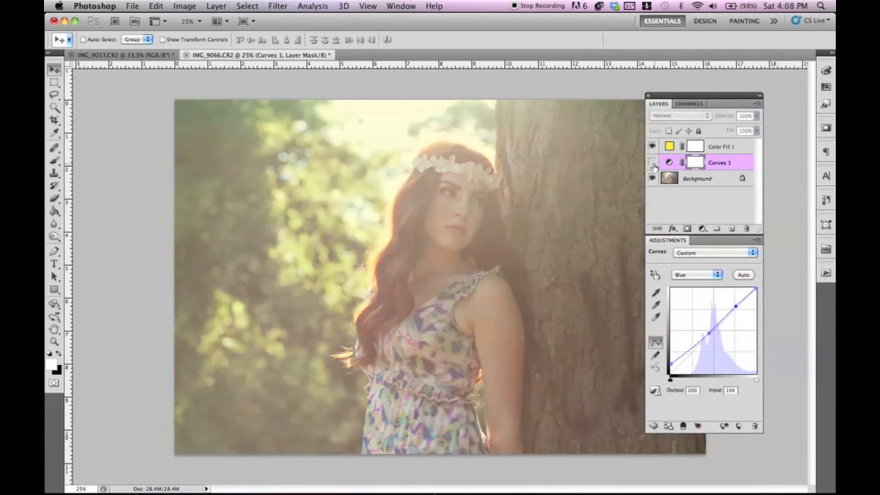
Re-enable the Curves 1 layer and bring up the New Adjustment Layer list
click(651, 146)
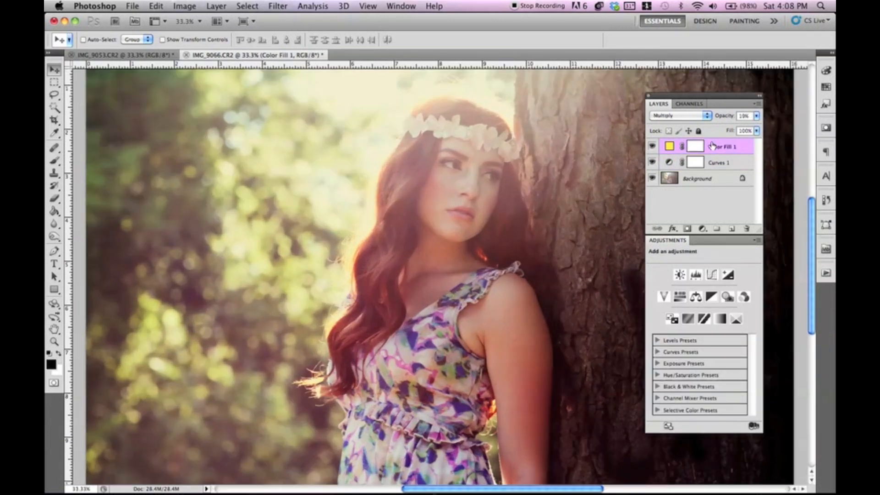
click(217, 5)
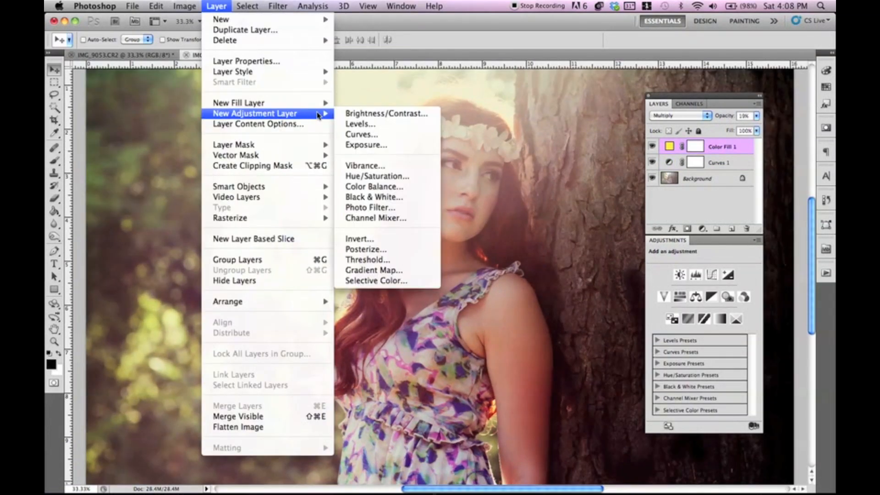
mouse_move(402, 113)
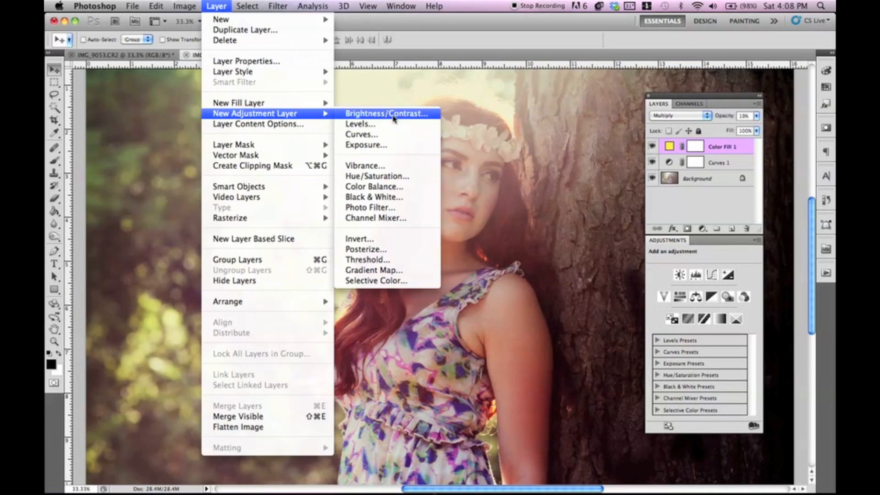
Add a Brightness/Contrast layer with contrast 38 and brightness 13
click(388, 114)
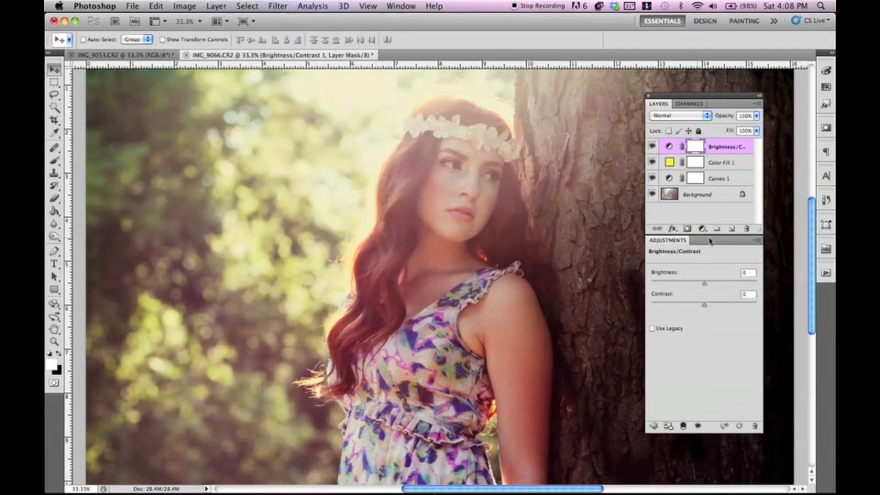
drag(704, 305, 723, 304)
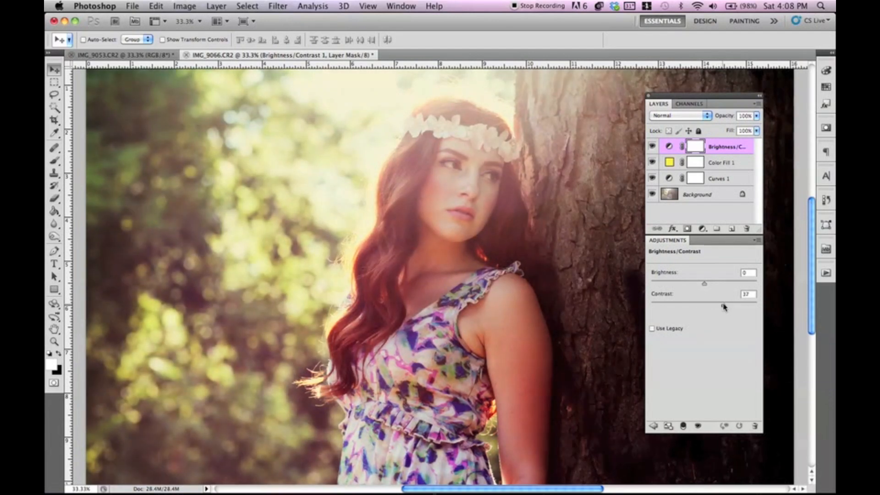
drag(703, 283, 723, 283)
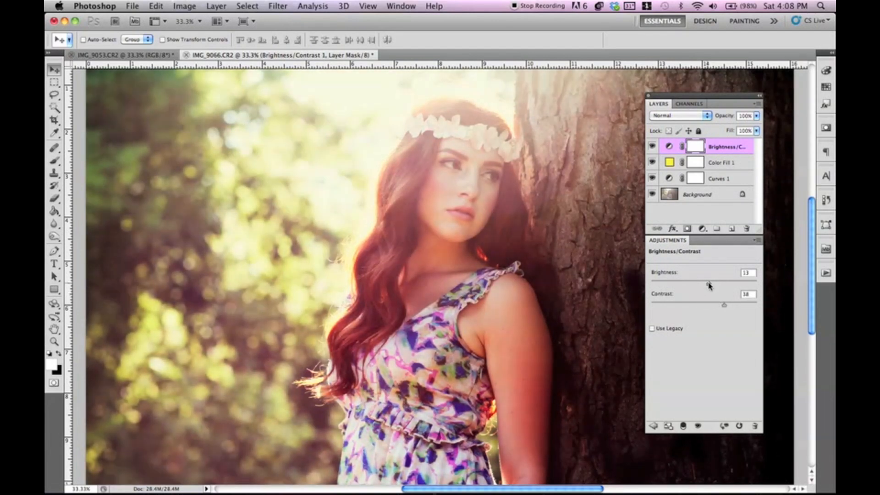